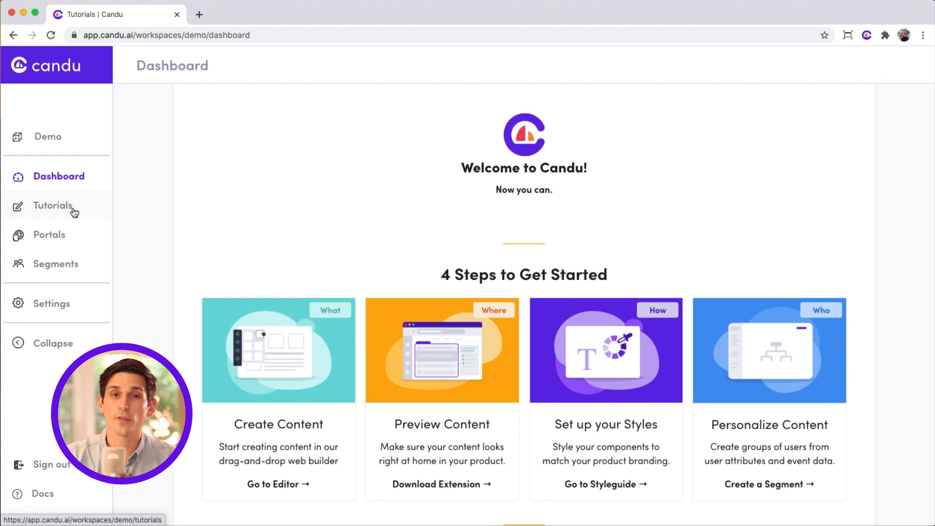
Step: From the tutorials list, view a tutorial and switch the editor to New User Checklist
left_click(53, 205)
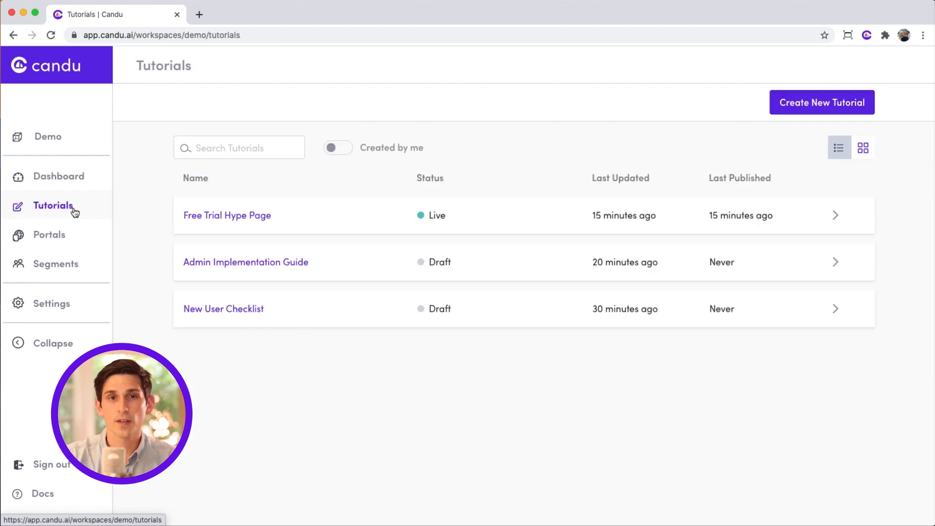
mouse_move(227, 216)
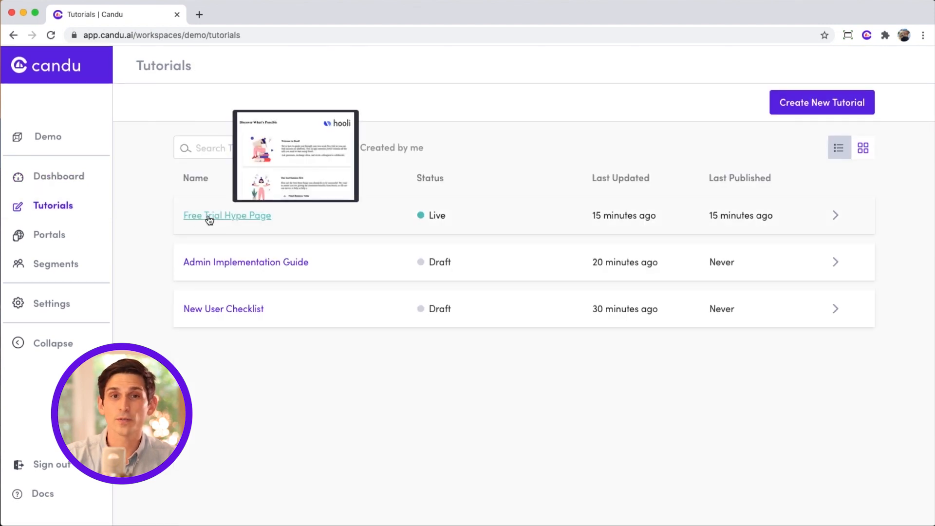
left_click(227, 215)
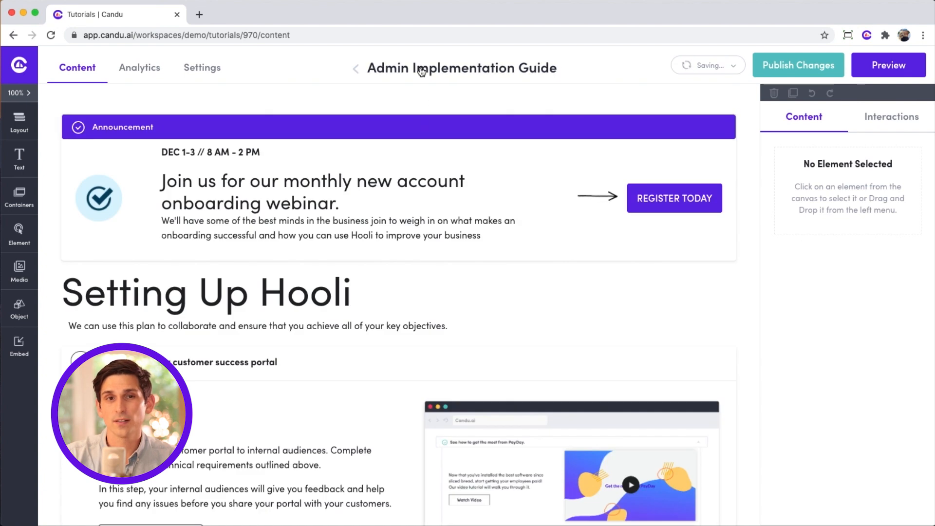
left_click(461, 67)
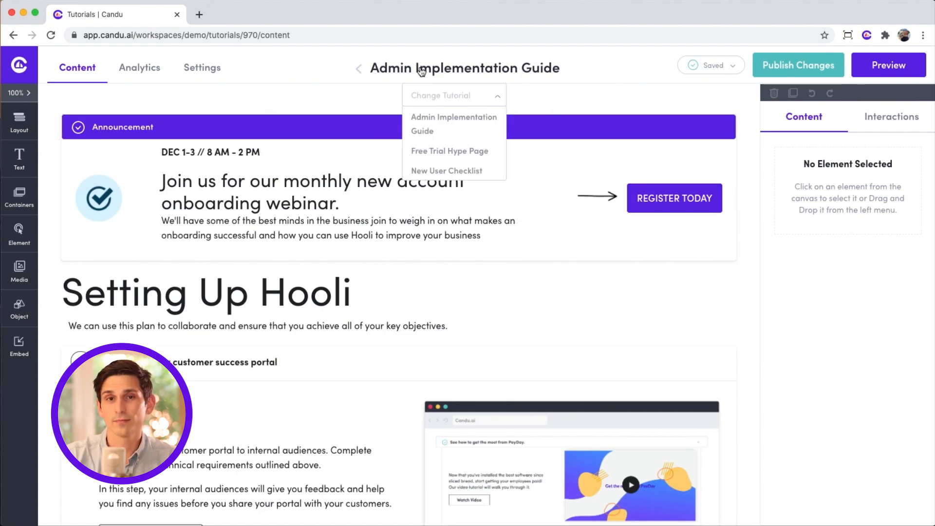
left_click(446, 171)
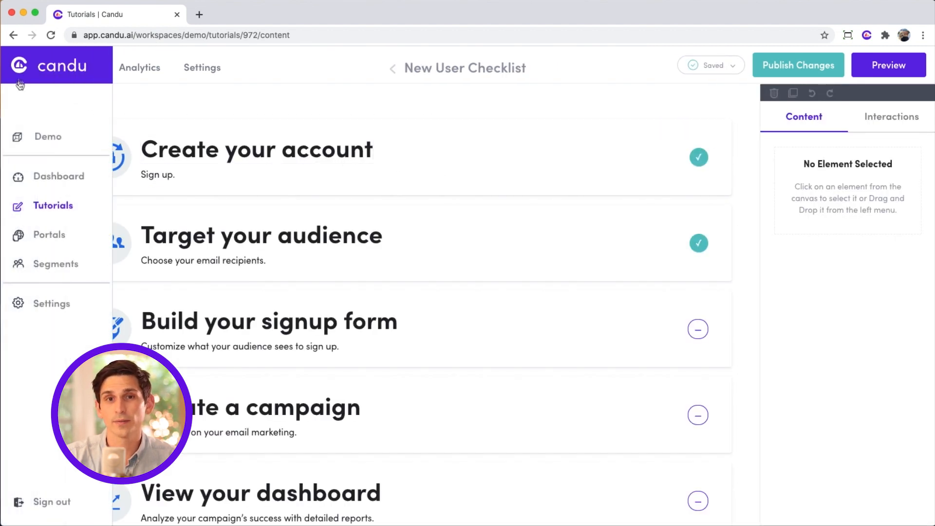
mouse_move(55, 264)
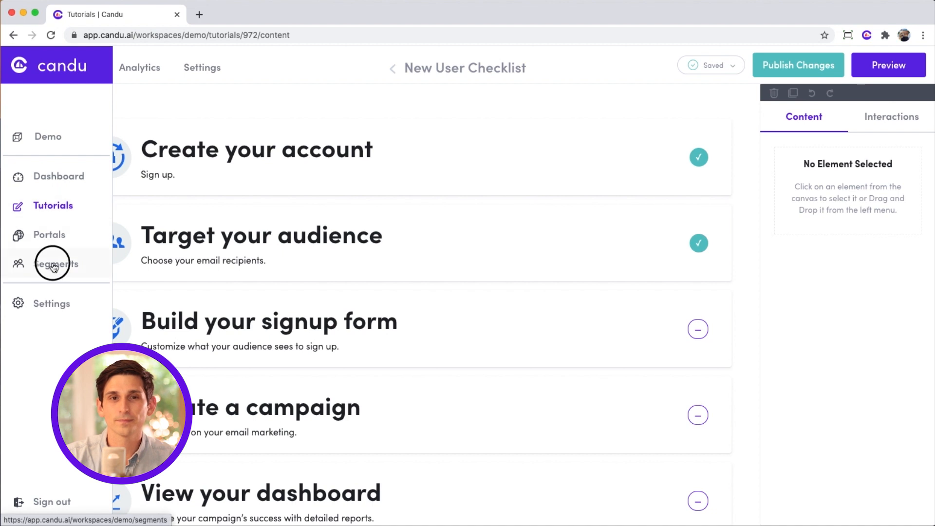
Step: Begin a new segment from the Segments list and name it 'New Segment'
left_click(54, 264)
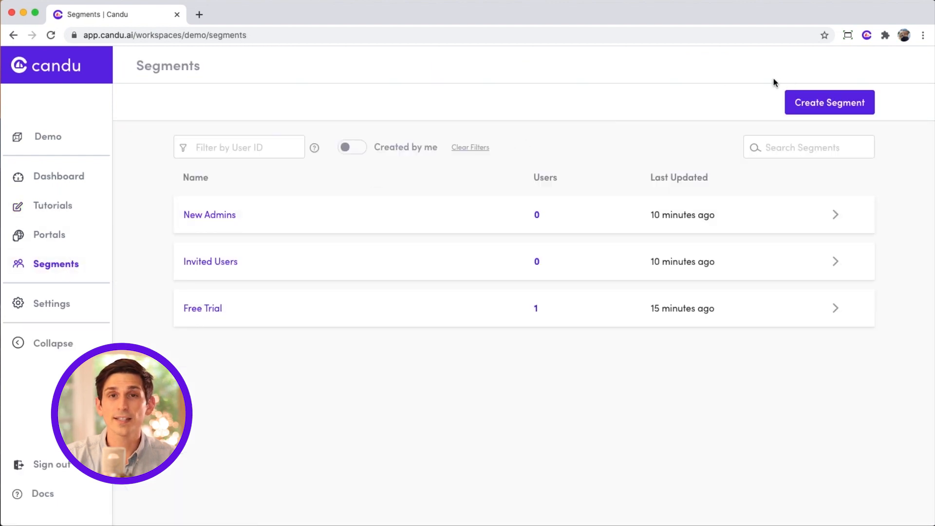
left_click(829, 103)
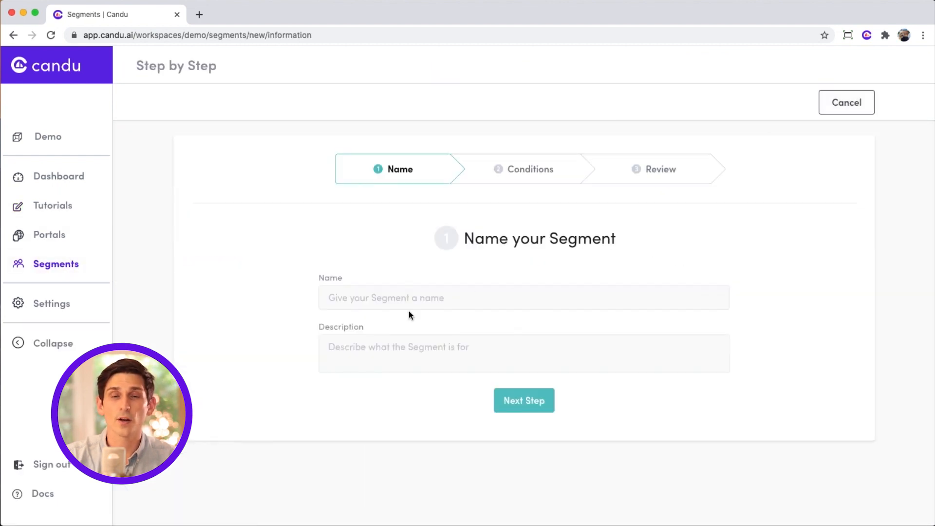
type("N")
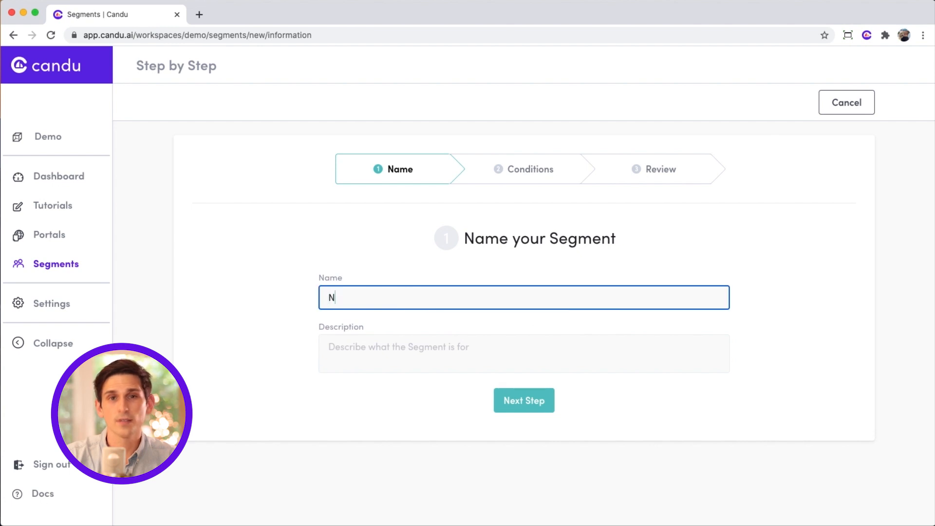
type("ew Segment")
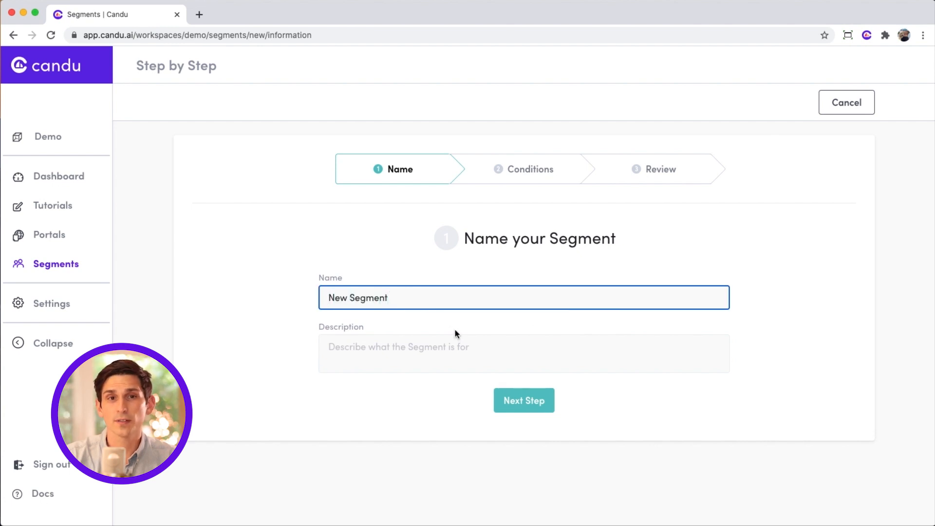
Step: Add a condition that First visit occurred in the last 30 days and save the segment
left_click(523, 400)
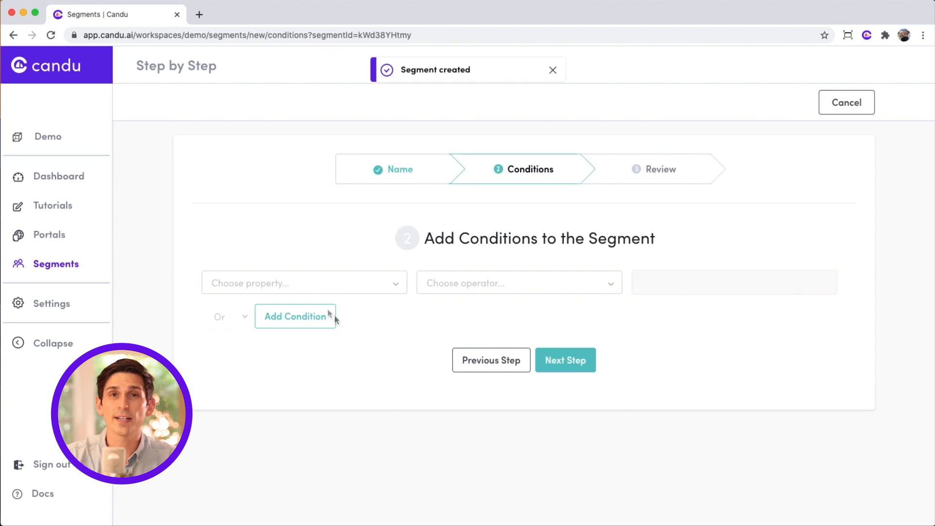
left_click(303, 283)
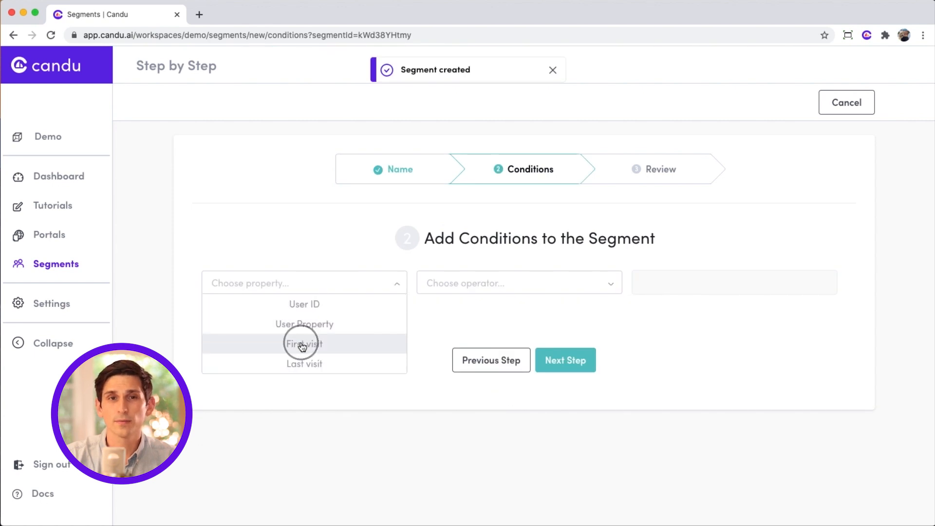
left_click(304, 343)
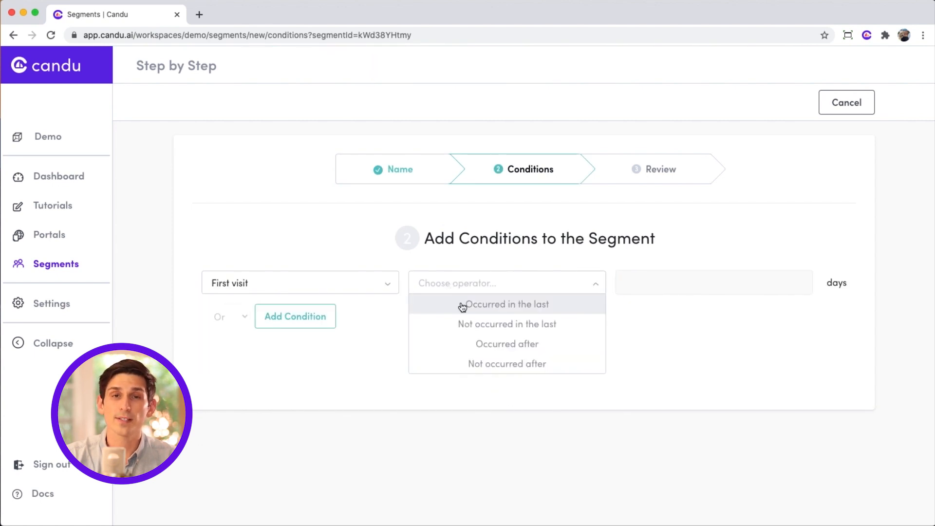
left_click(506, 304)
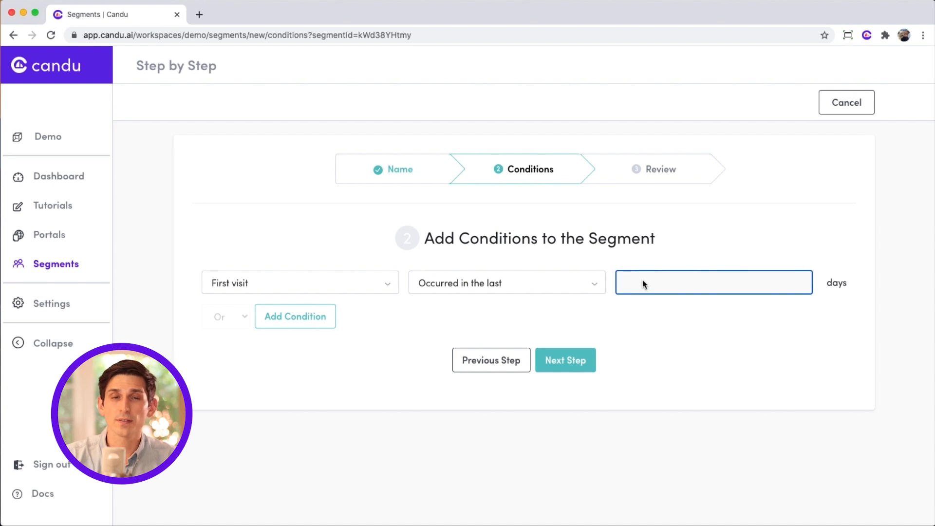
type("30")
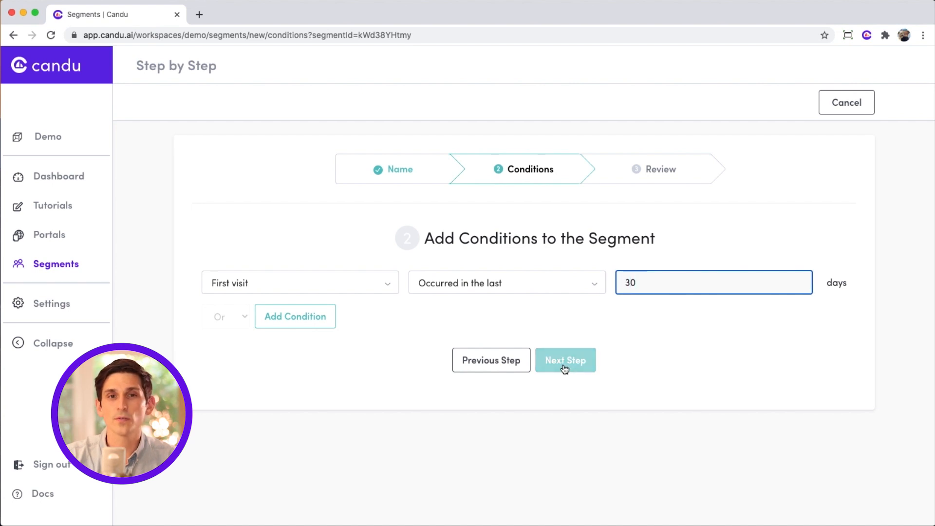
left_click(563, 360)
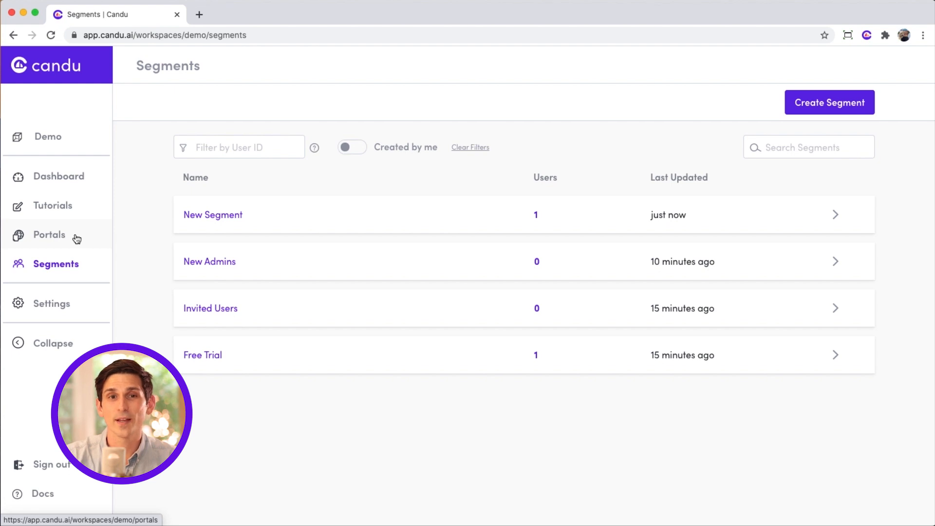
Step: From the portals list, load the Homepage portal's content page
left_click(48, 235)
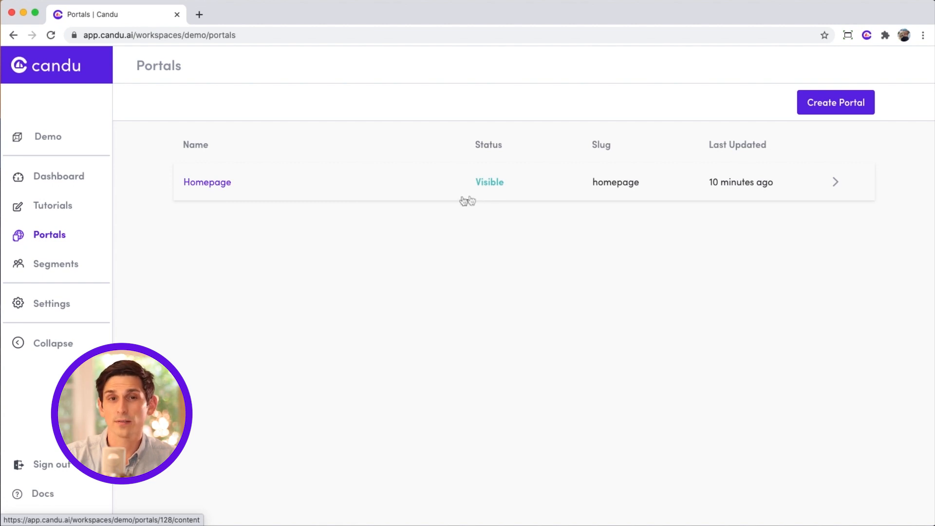
left_click(207, 182)
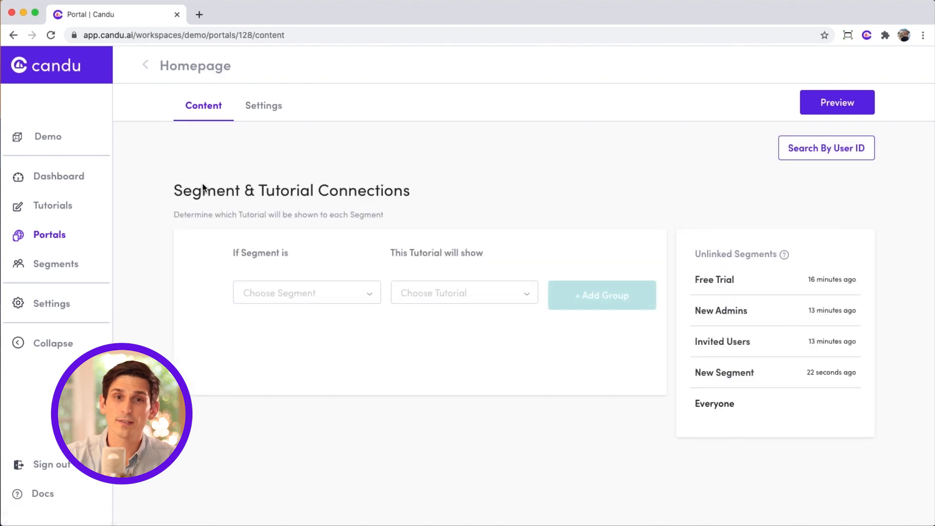
Step: Link New Admins to Admin Implementation Guide and Free Trial to Free Trial Hype Page
left_click(306, 293)
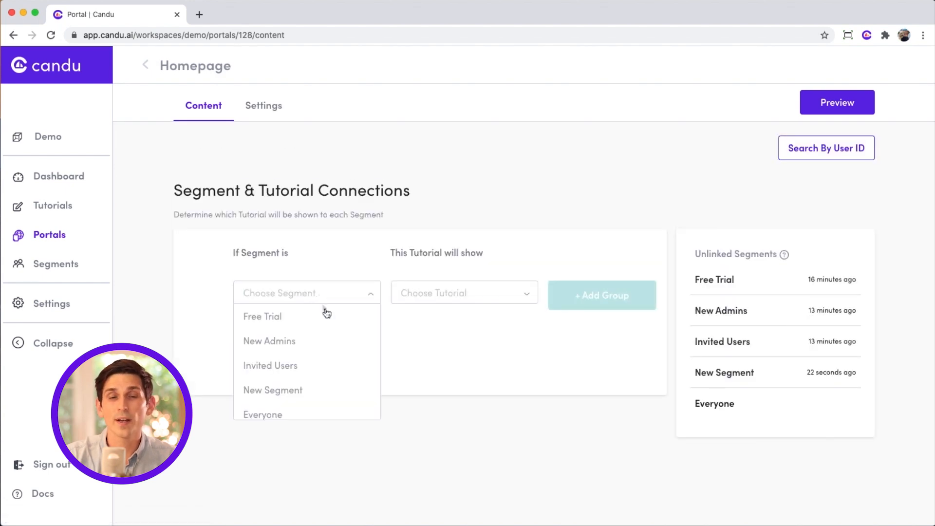
left_click(269, 341)
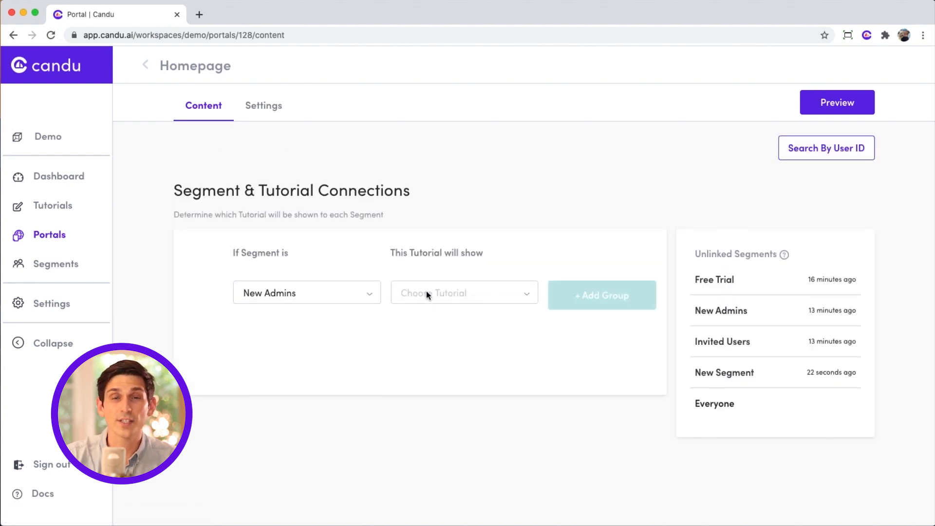
left_click(463, 293)
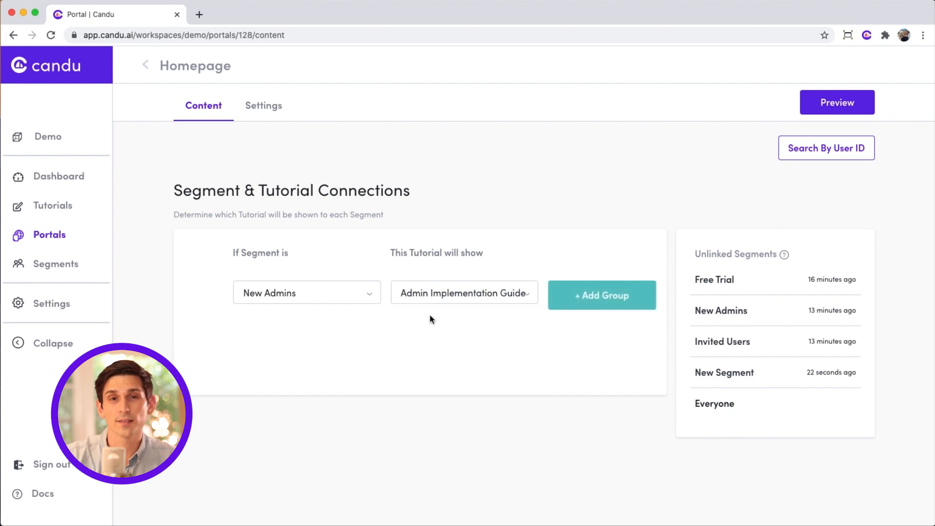
left_click(601, 295)
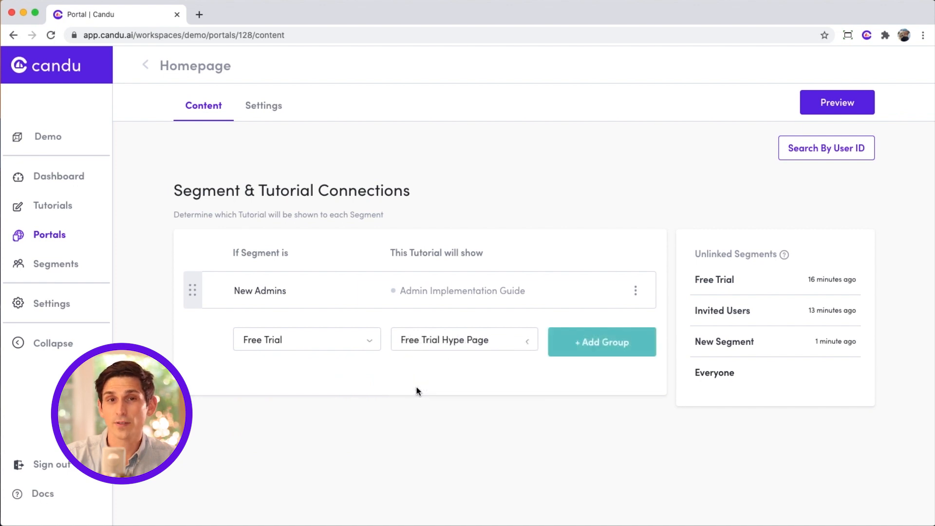
left_click(602, 342)
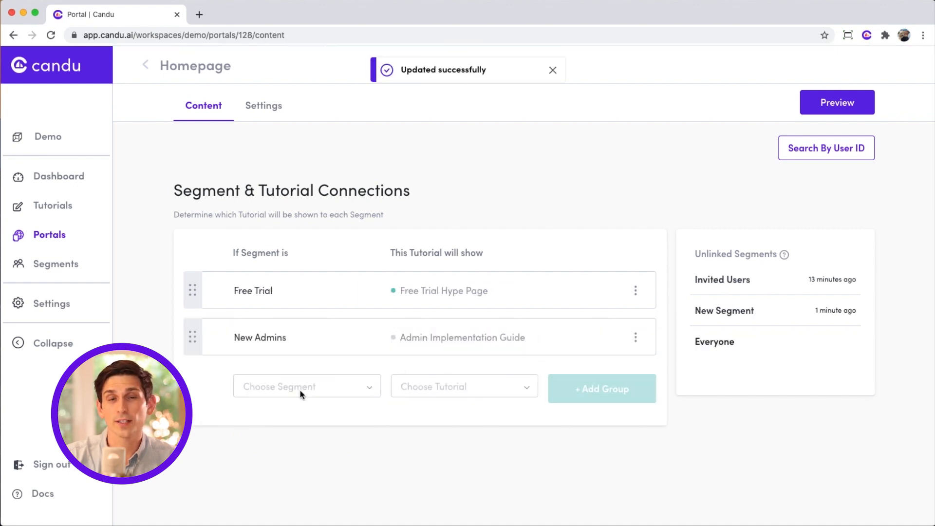
Step: Link Invited Users to the New User Checklist tutorial as a third group
left_click(307, 386)
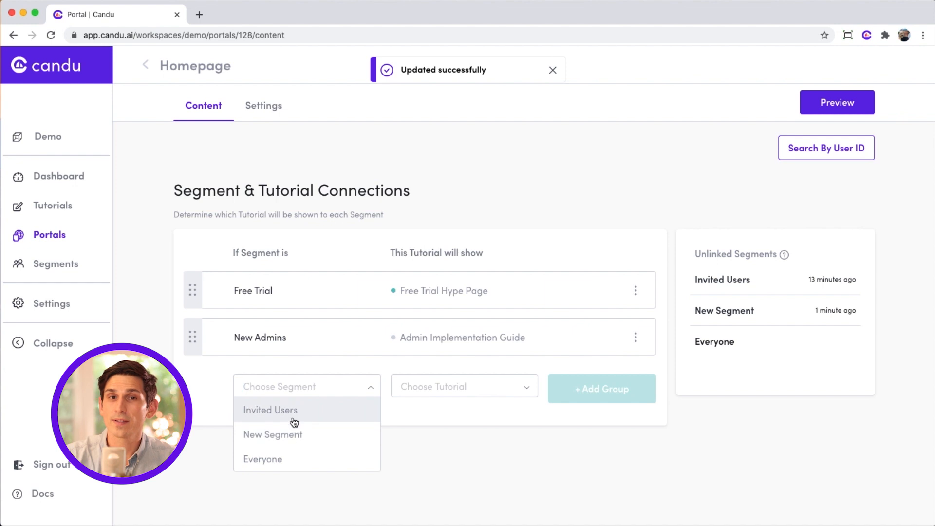
left_click(270, 410)
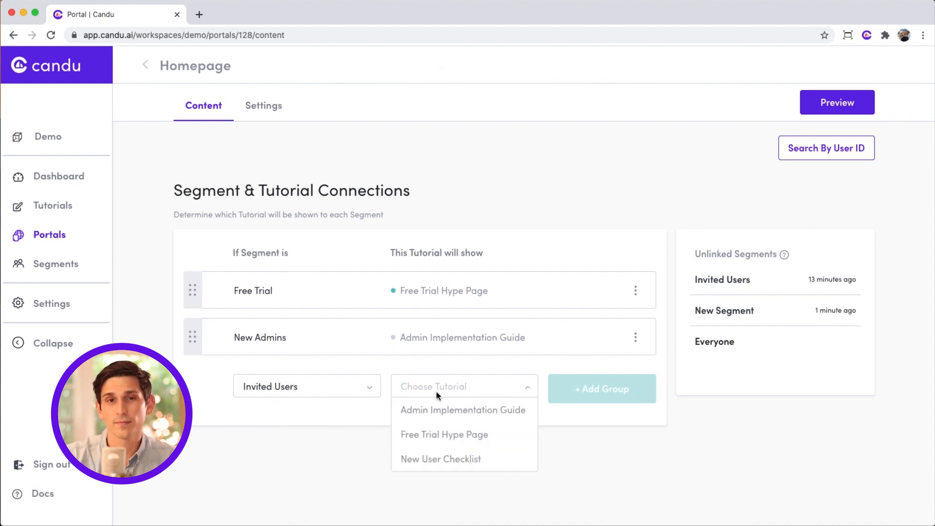
left_click(440, 458)
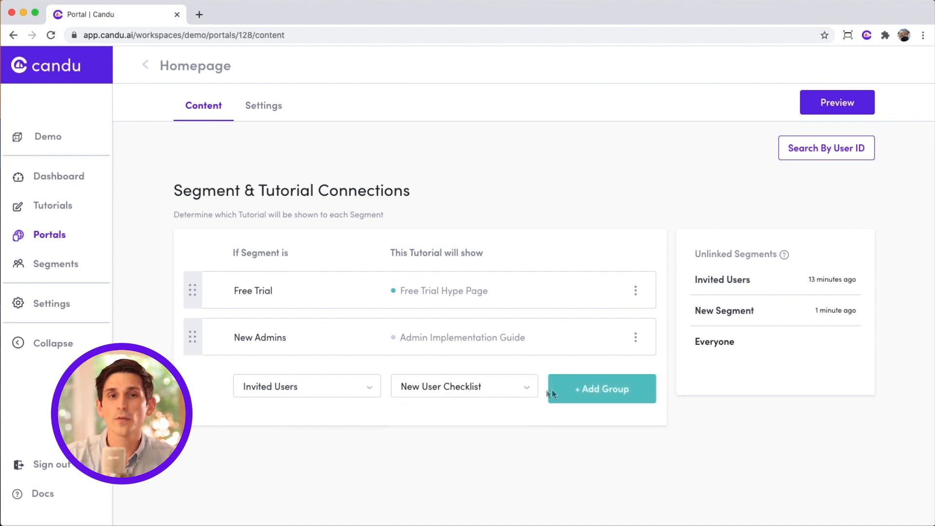
left_click(601, 388)
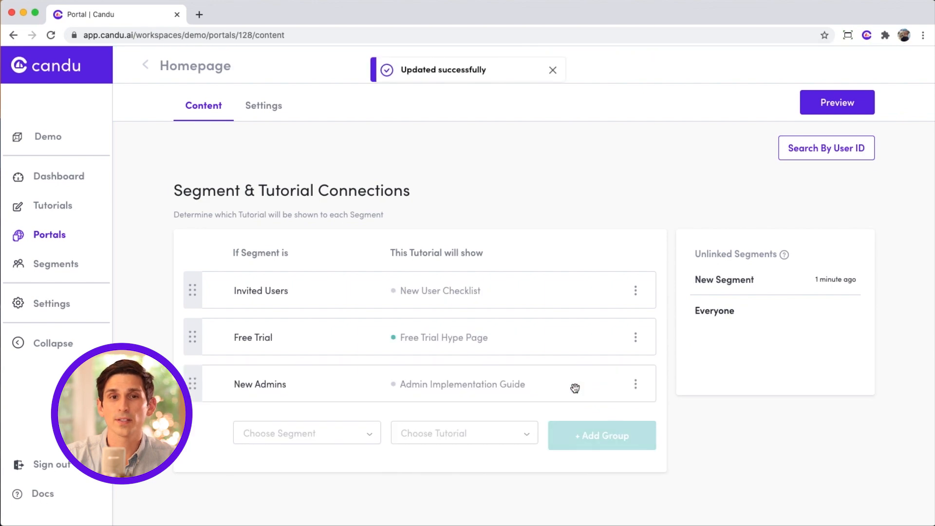